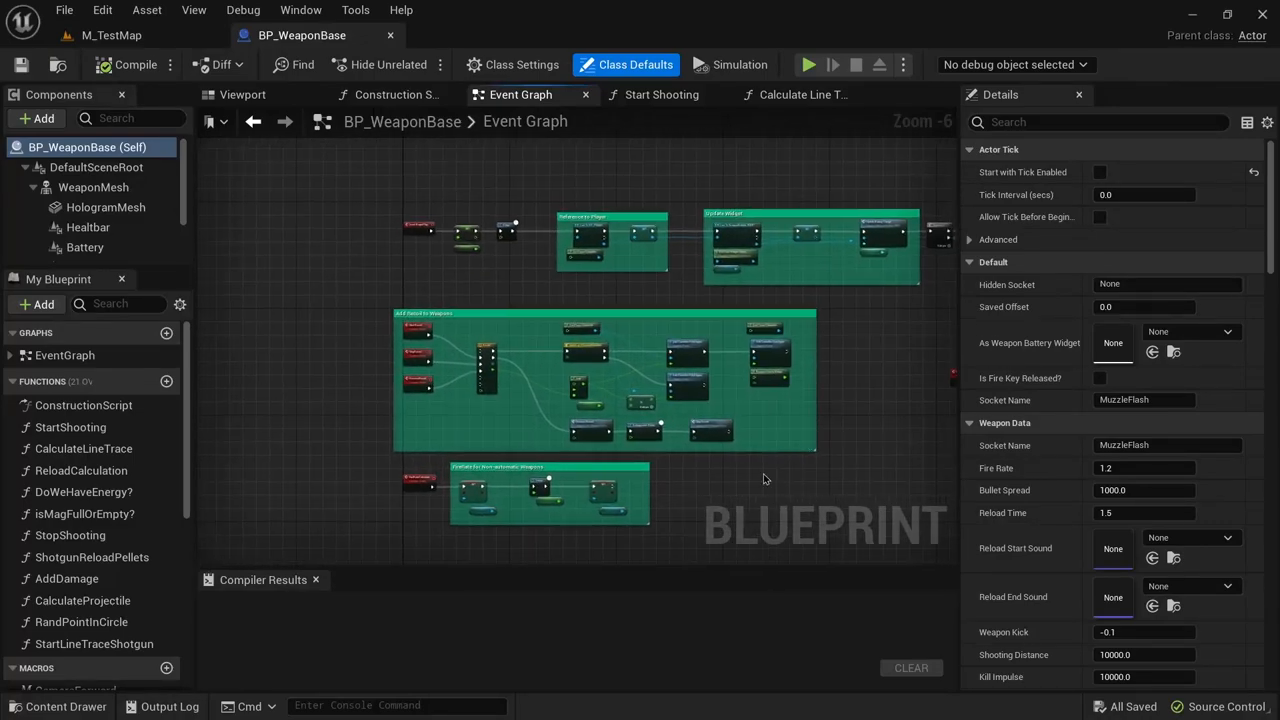
# - Set BP_WeaponBase's Fire Rate under Weapon Data from 2 to 1.2
pyautogui.click(808, 64)
pyautogui.write('1')
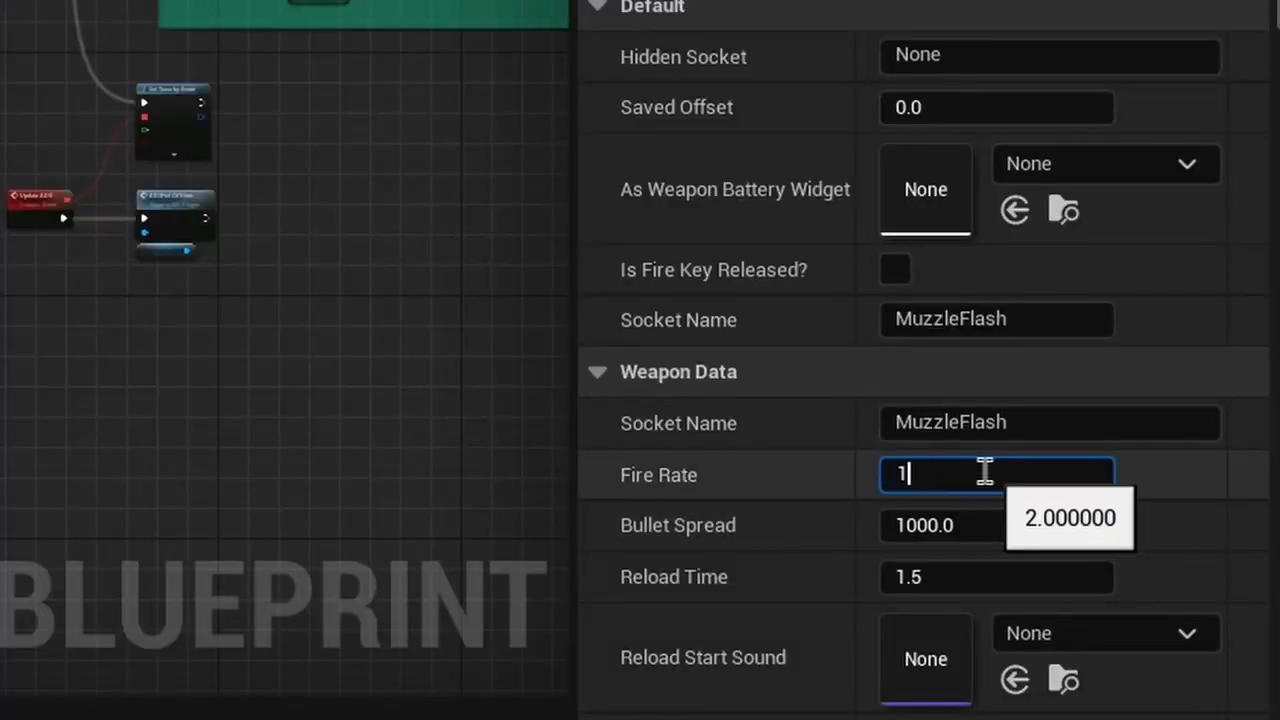
pyautogui.write('.2')
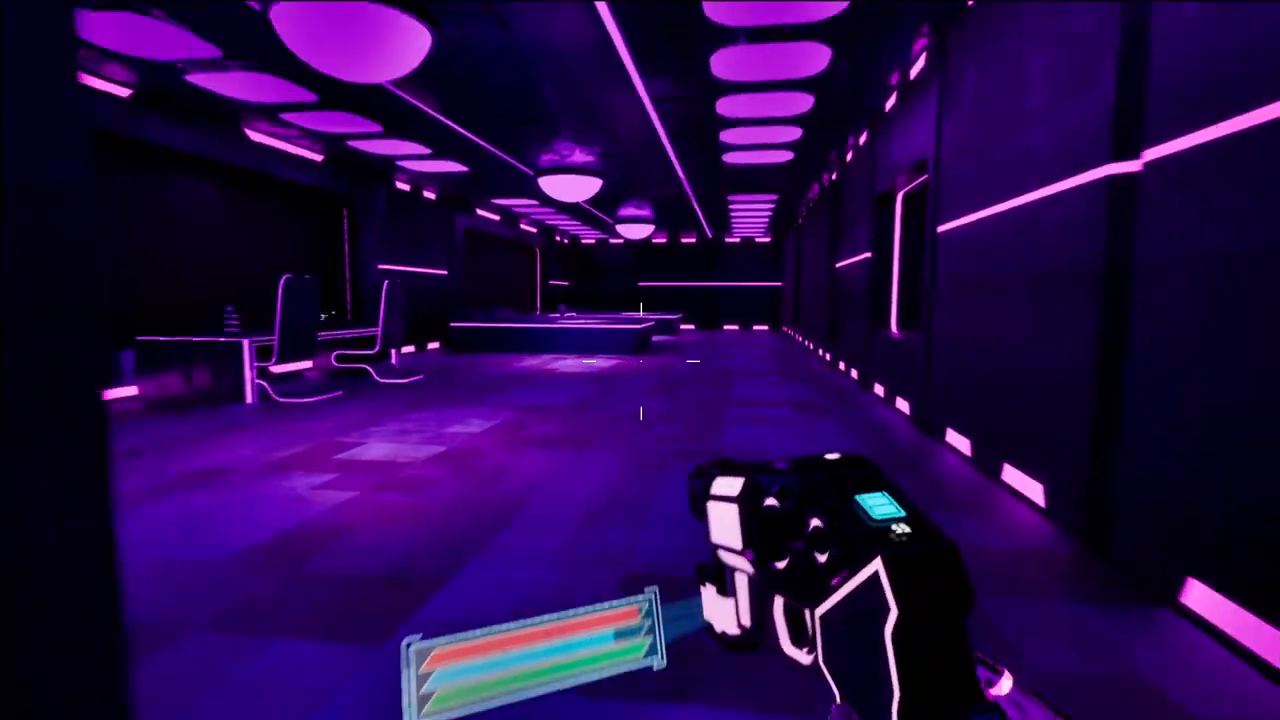
pyautogui.click(316, 312)
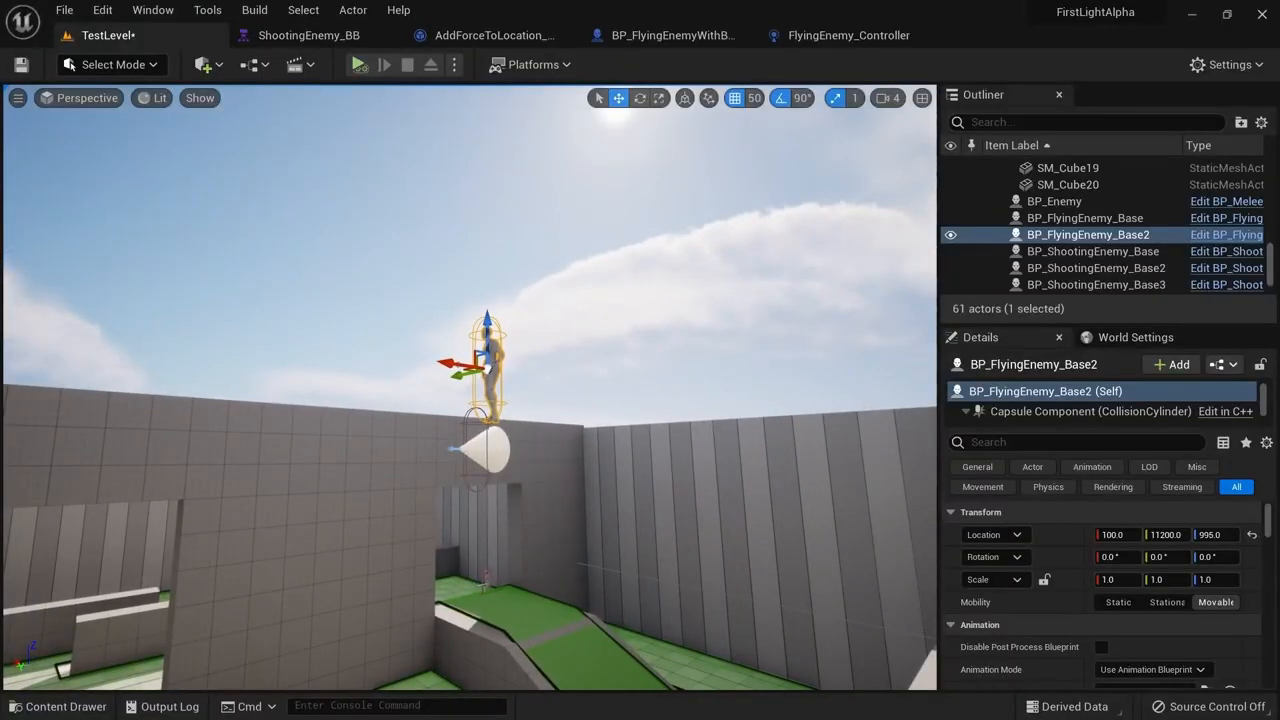
# - Start a Play-in-viewport session of TestLevel so BP_FlyingEnemy_Base2 launches airborne
pyautogui.click(360, 64)
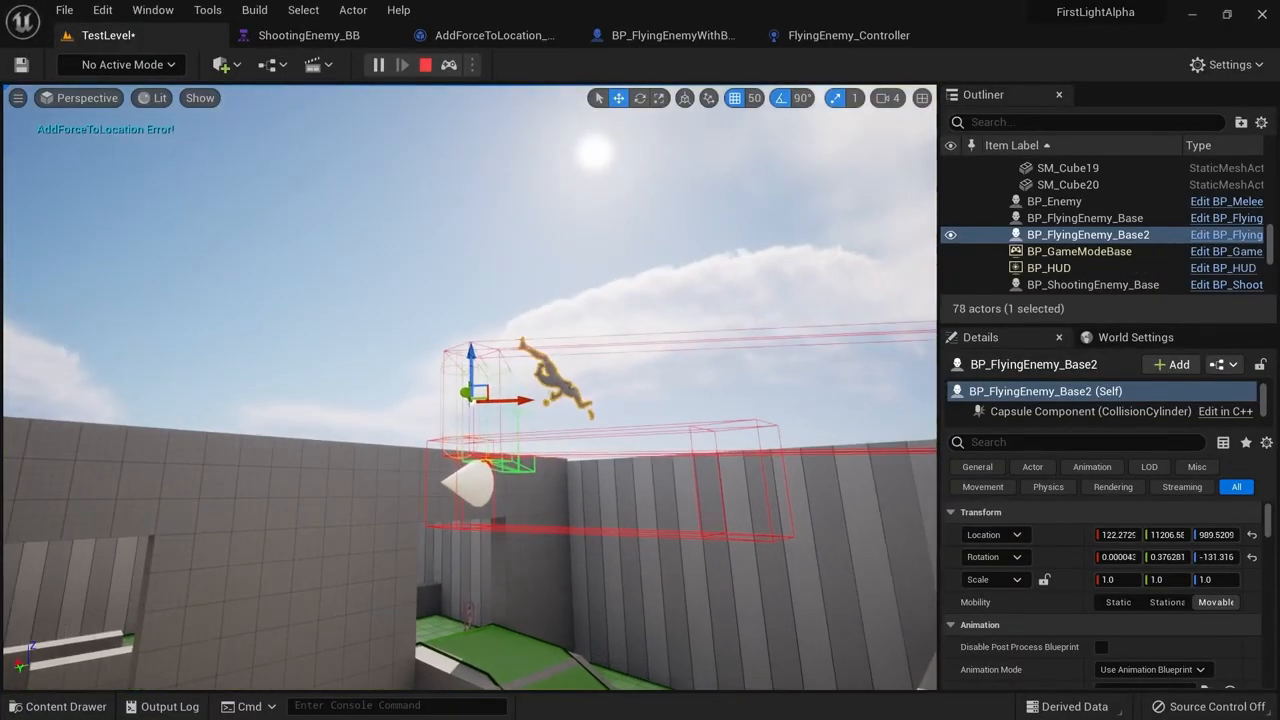